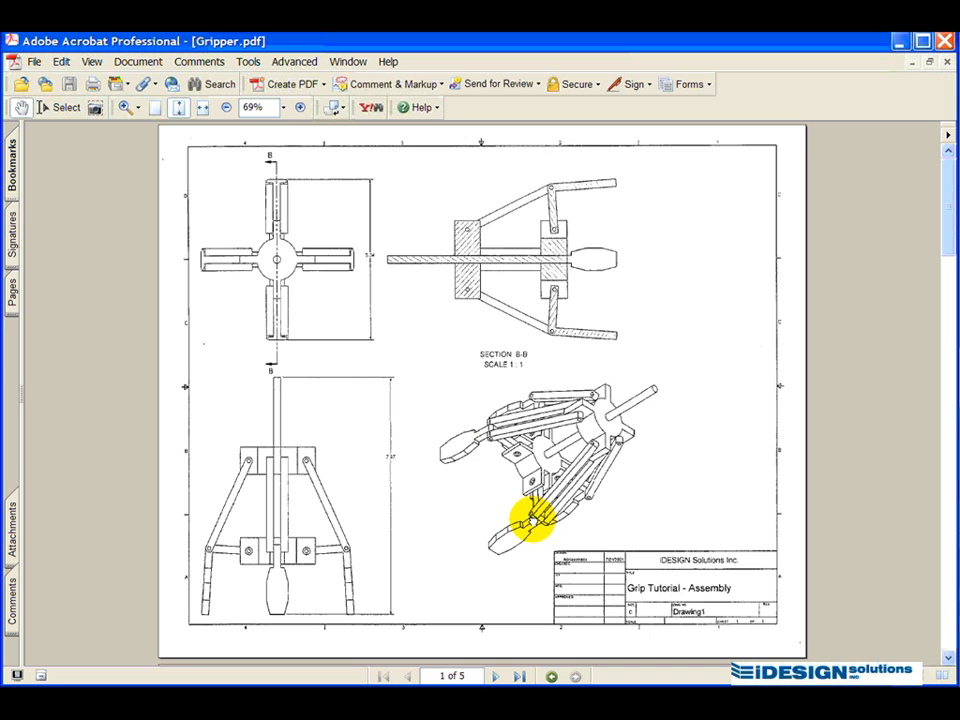
Step: Start a new file using the Standard (in).ipt template with the Gripper.ipj project
scroll(down, 3)
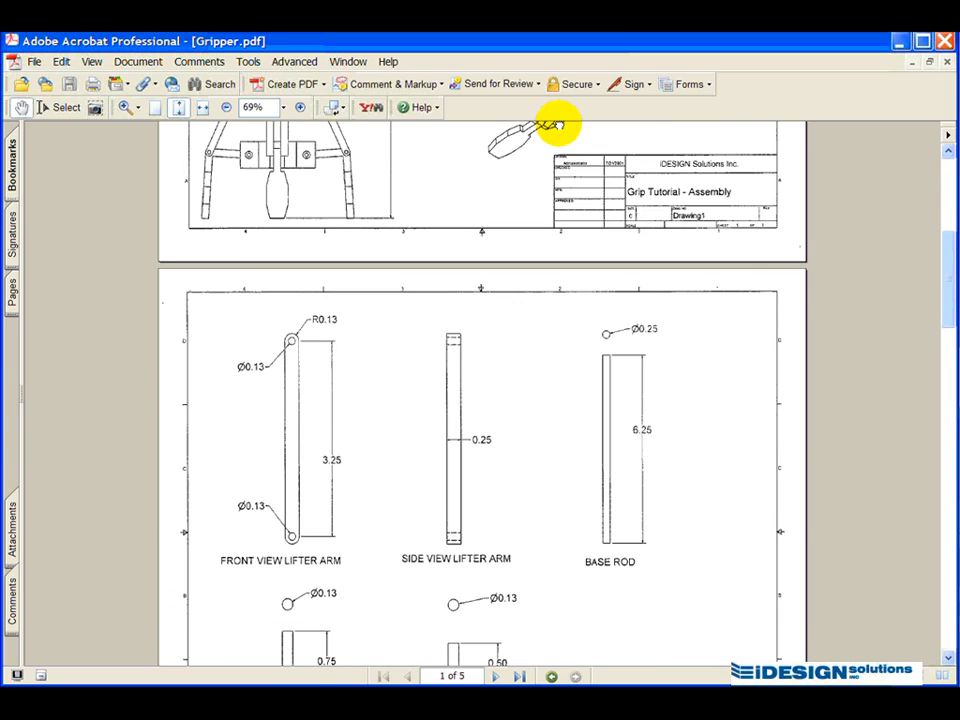
scroll(down, 3)
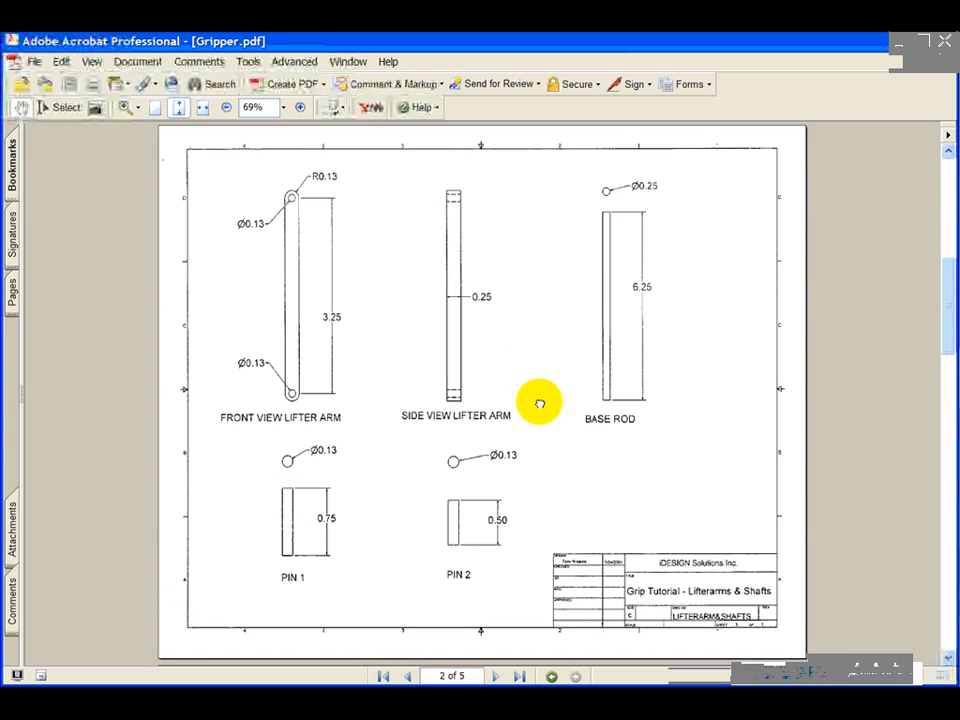
mouse_move(520, 467)
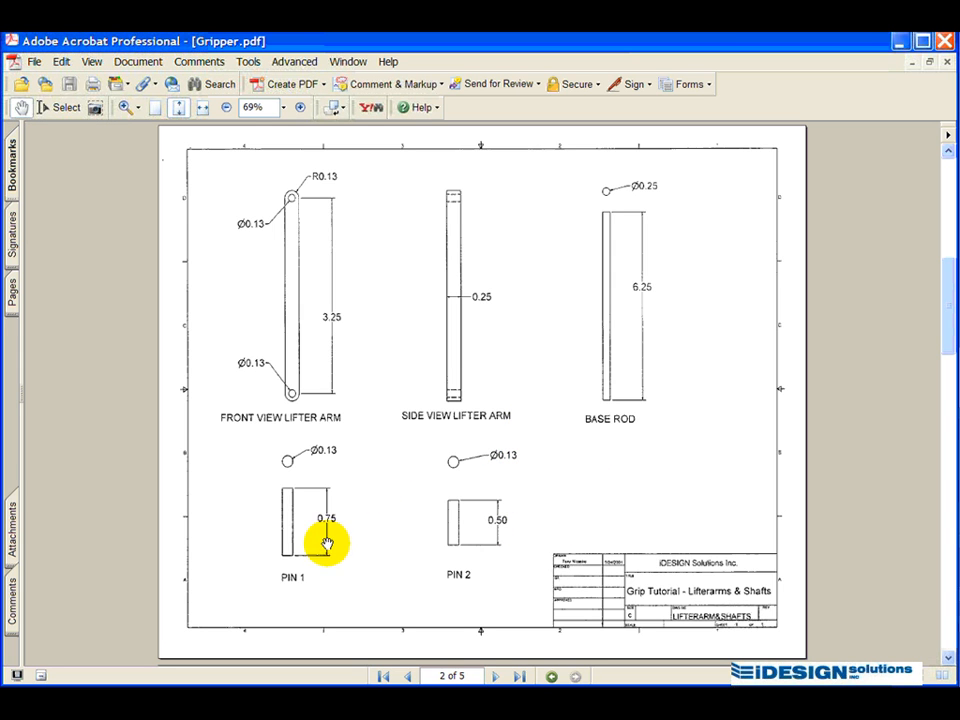
mouse_move(246, 490)
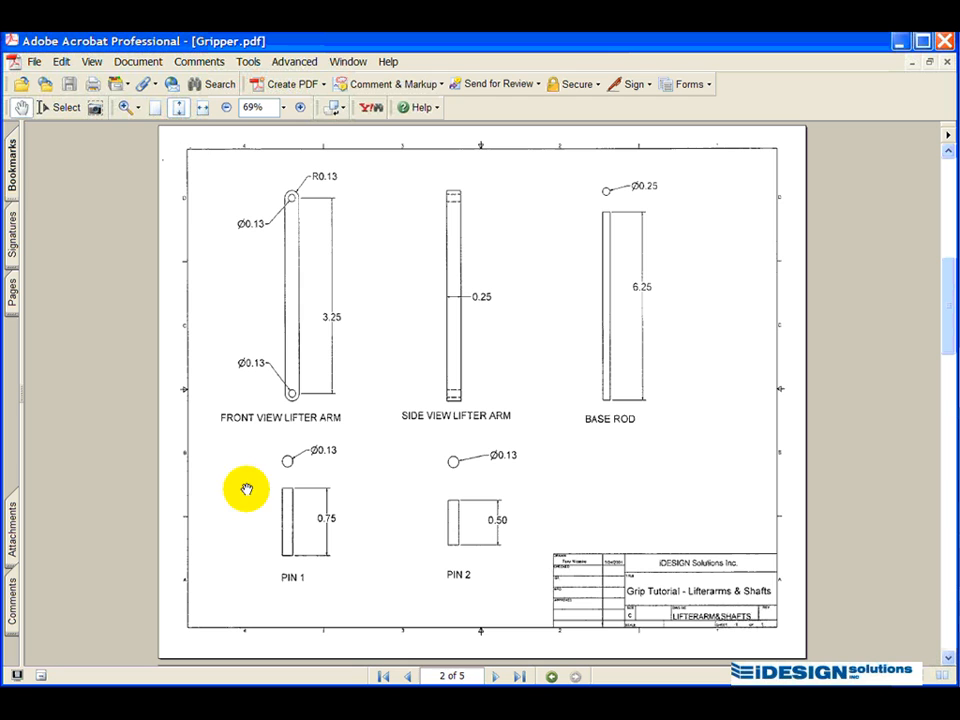
mouse_move(226, 421)
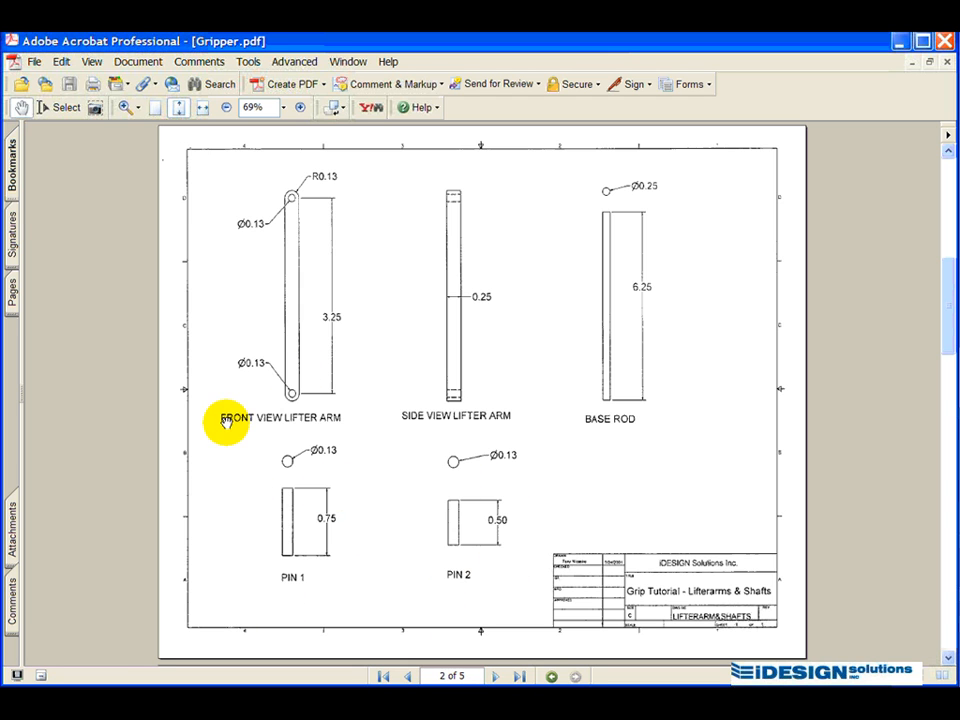
mouse_move(595, 430)
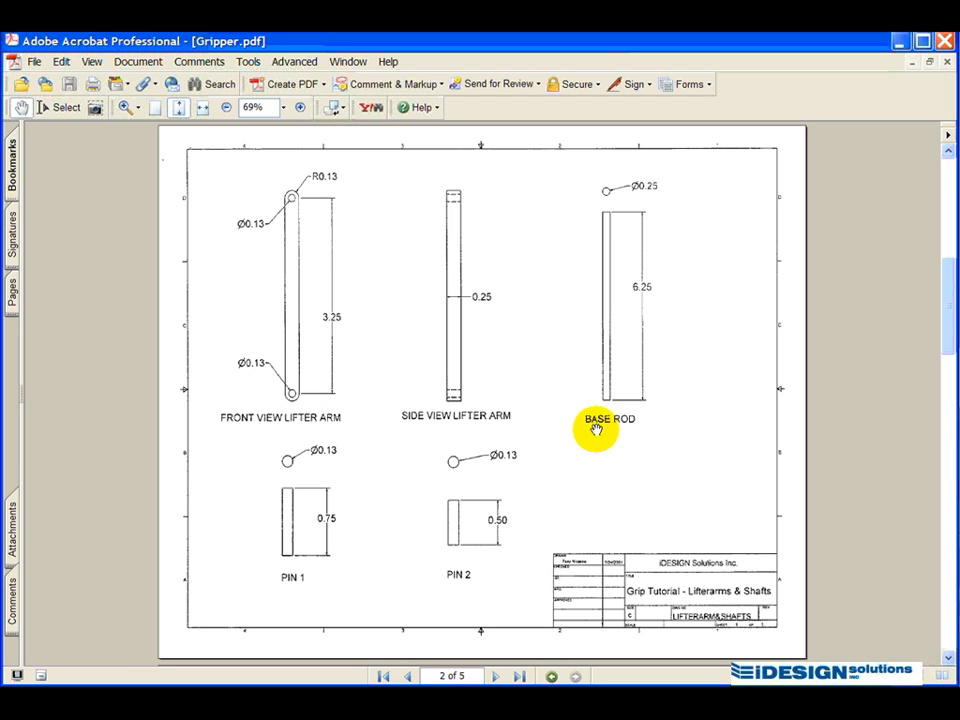
mouse_move(550, 522)
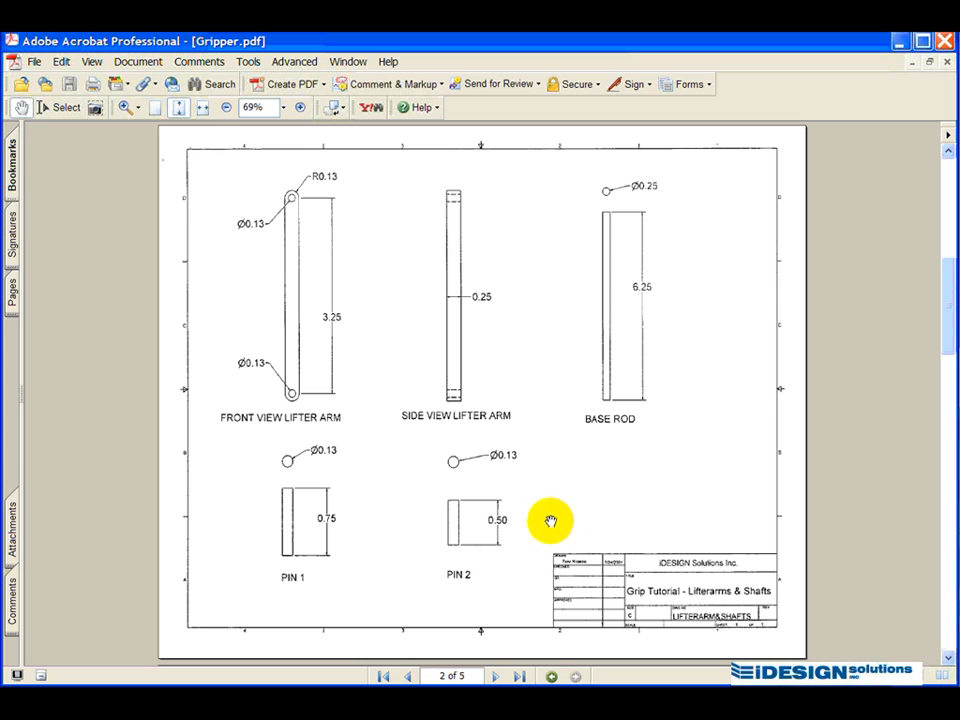
mouse_move(360, 584)
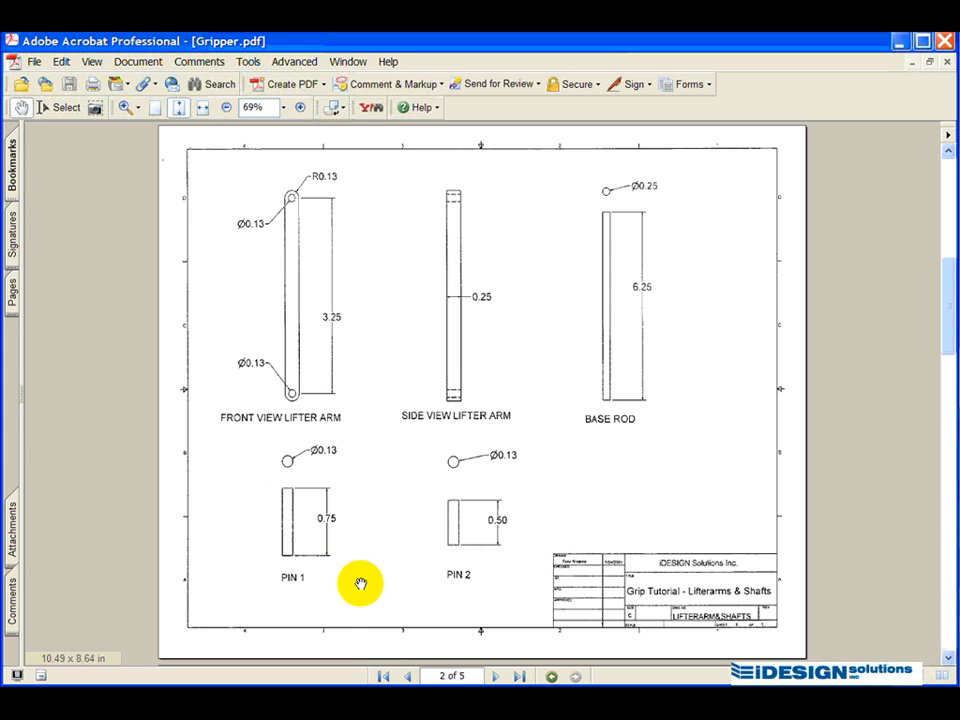
scroll(up, 3)
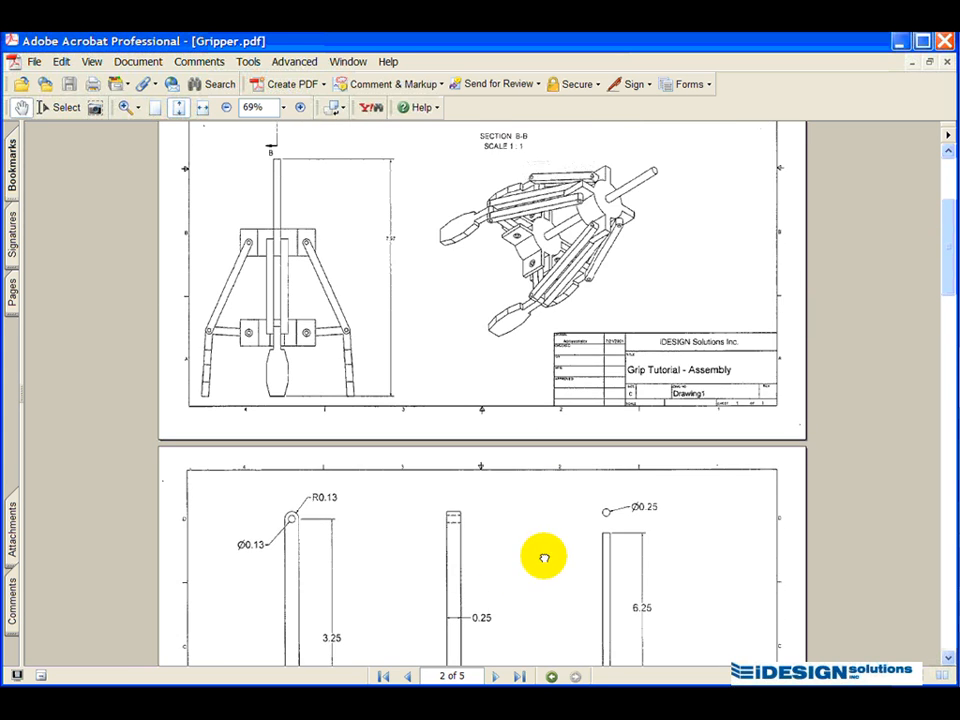
click(410, 677)
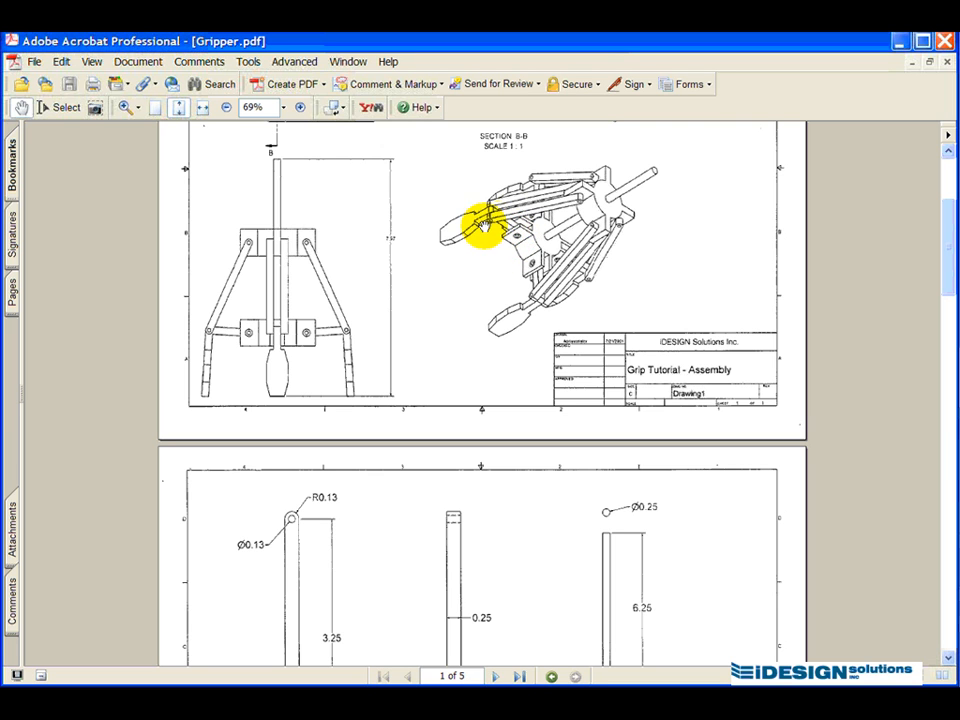
mouse_move(505, 315)
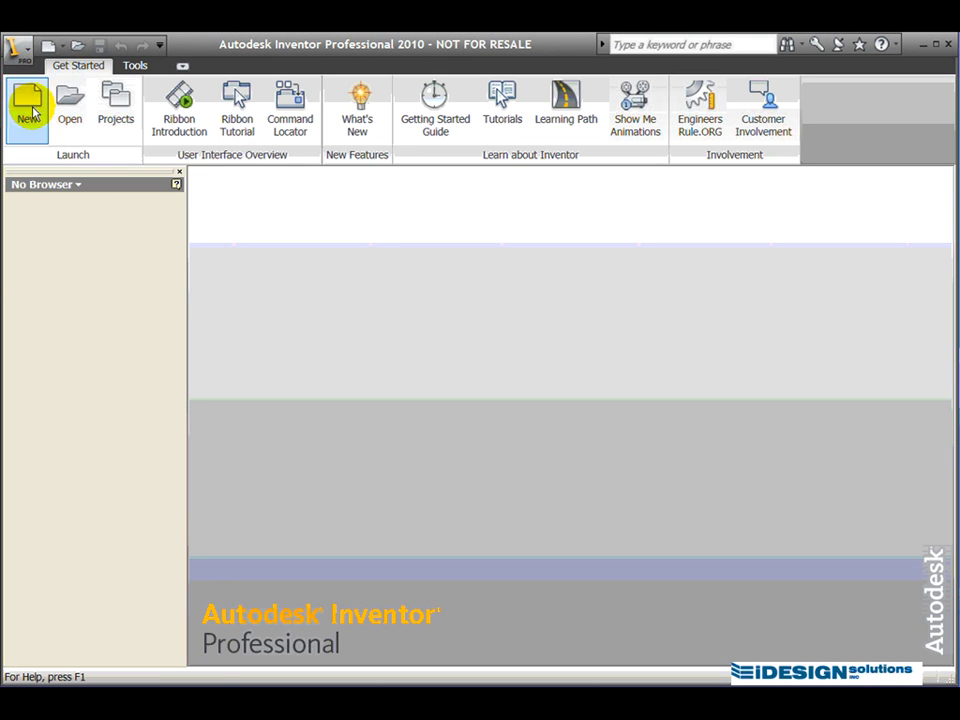
click(27, 107)
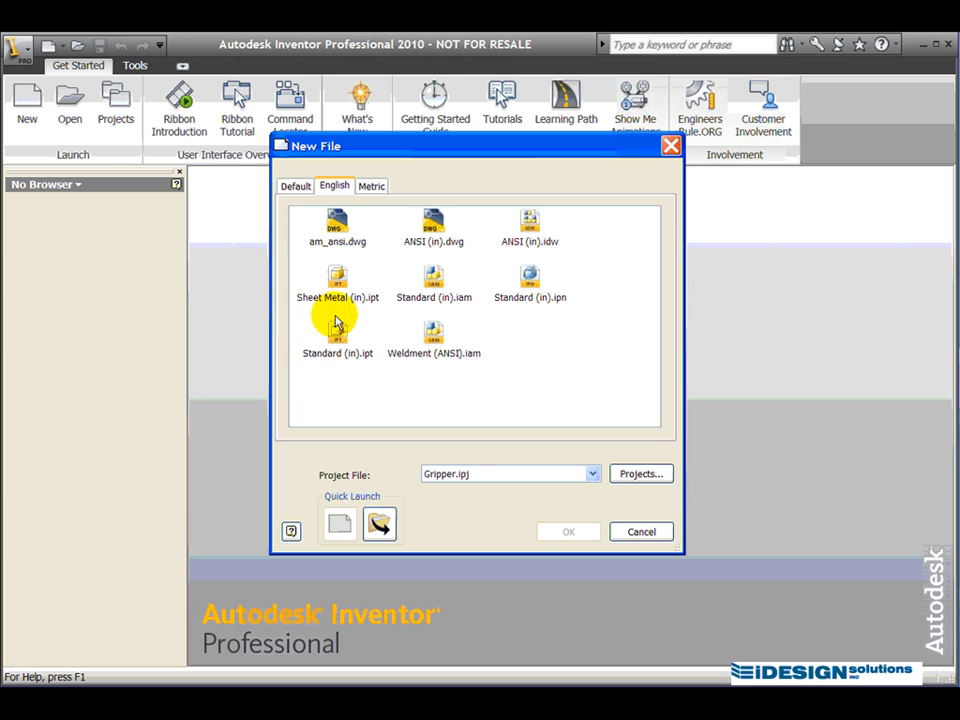
mouse_move(345, 365)
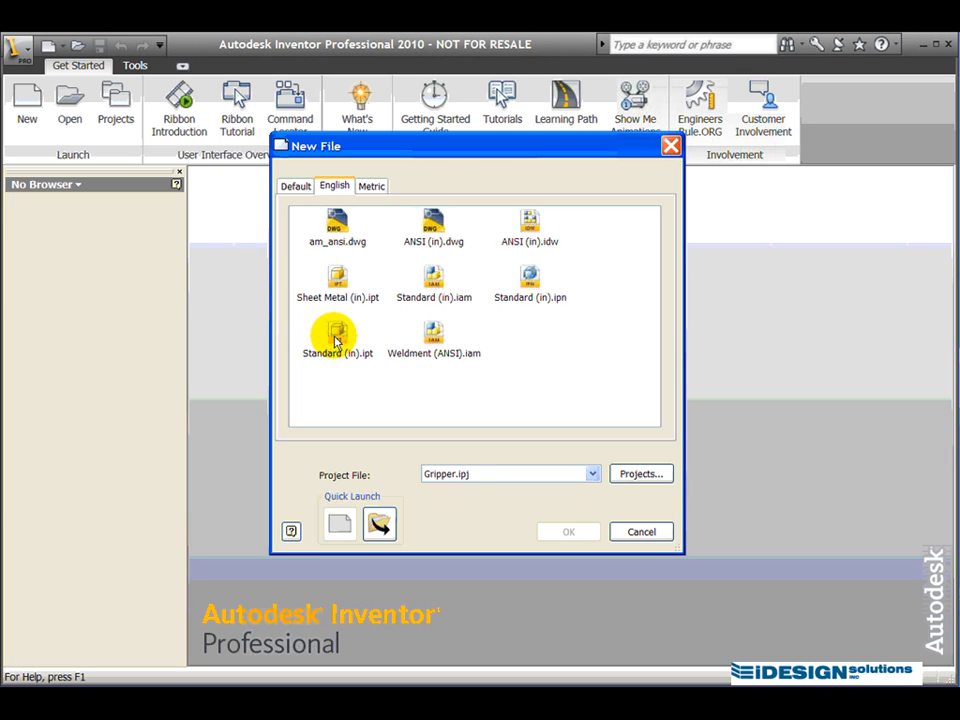
click(337, 335)
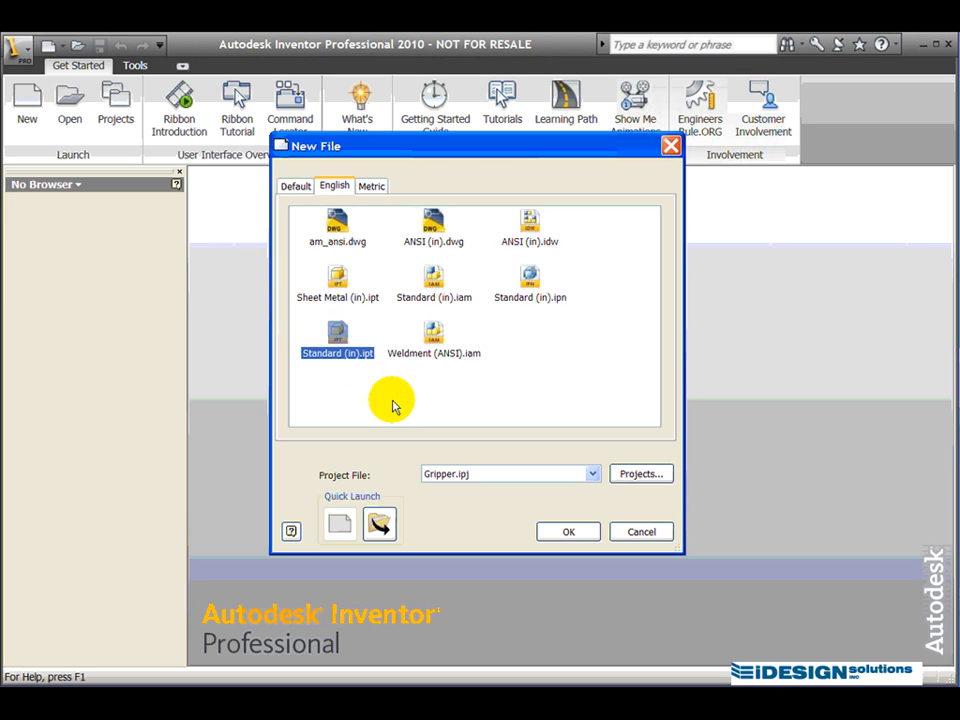
mouse_move(538, 503)
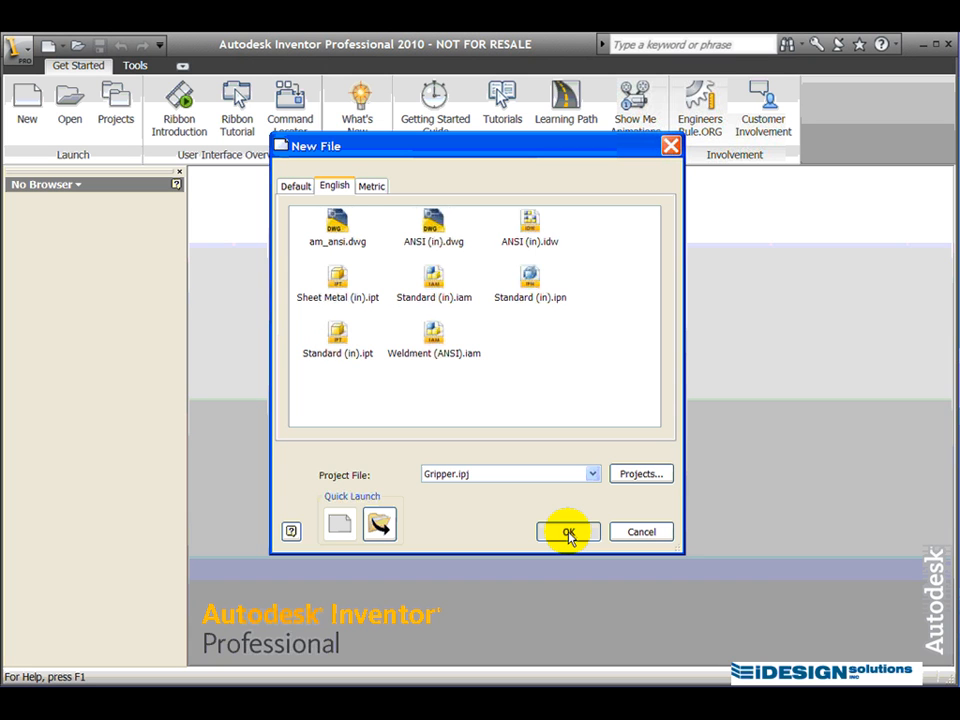
Step: Create Part1 from the inch template, entering an empty Sketch1
click(567, 531)
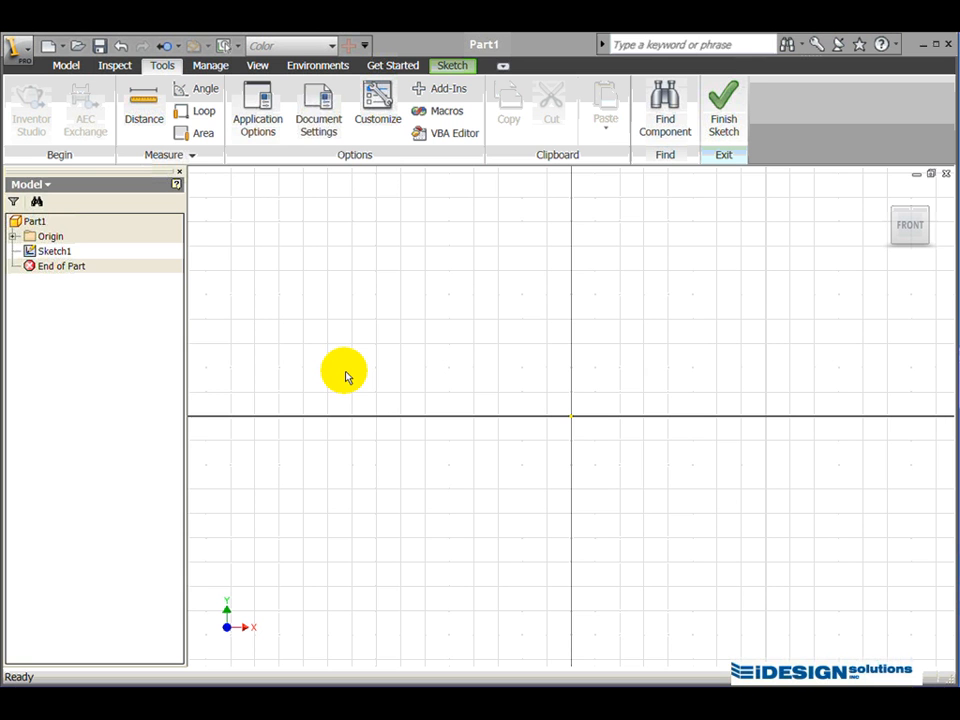
mouse_move(500, 282)
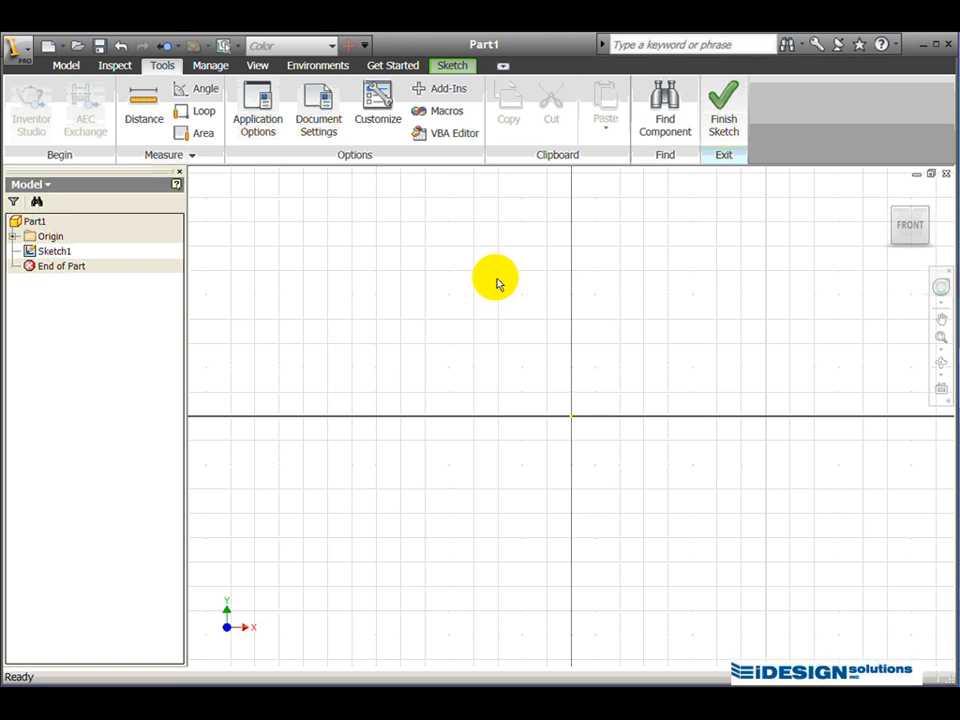
mouse_move(403, 250)
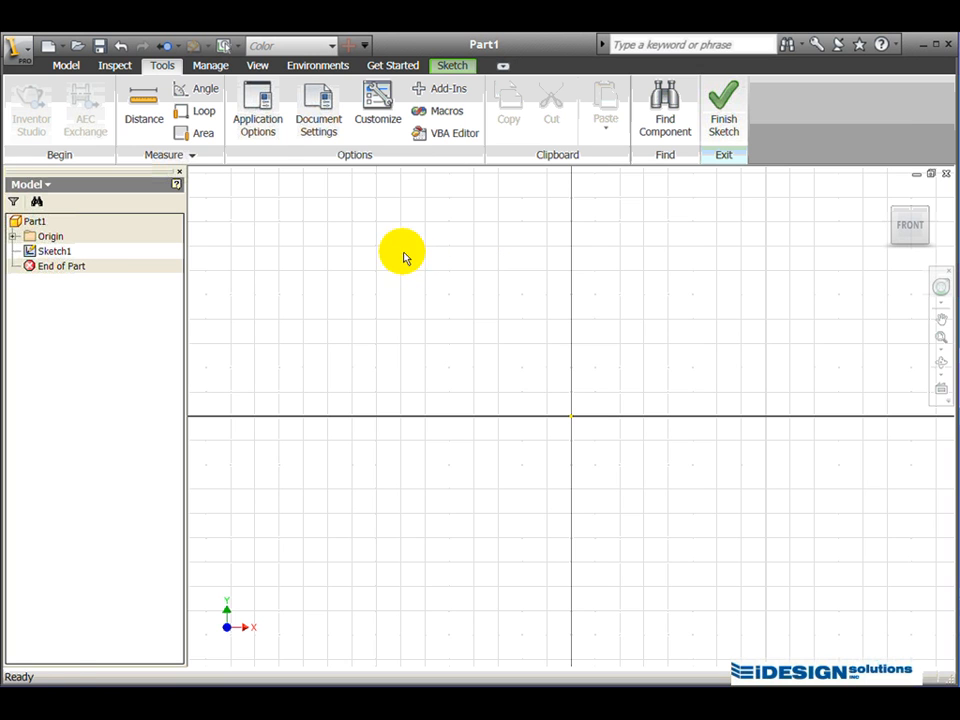
mouse_move(664, 118)
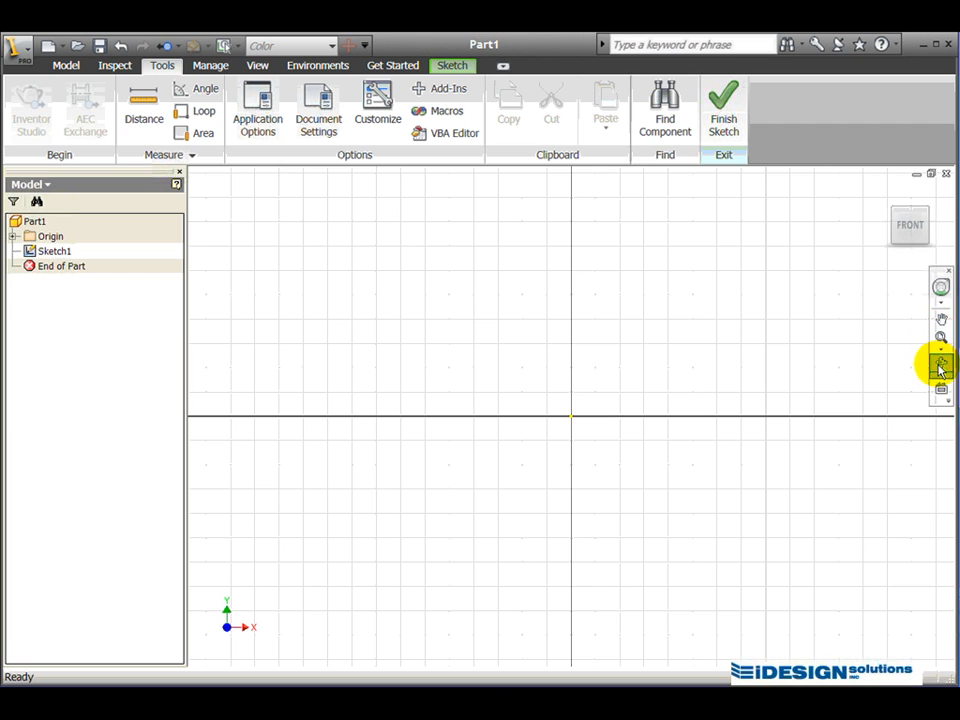
mouse_move(898, 372)
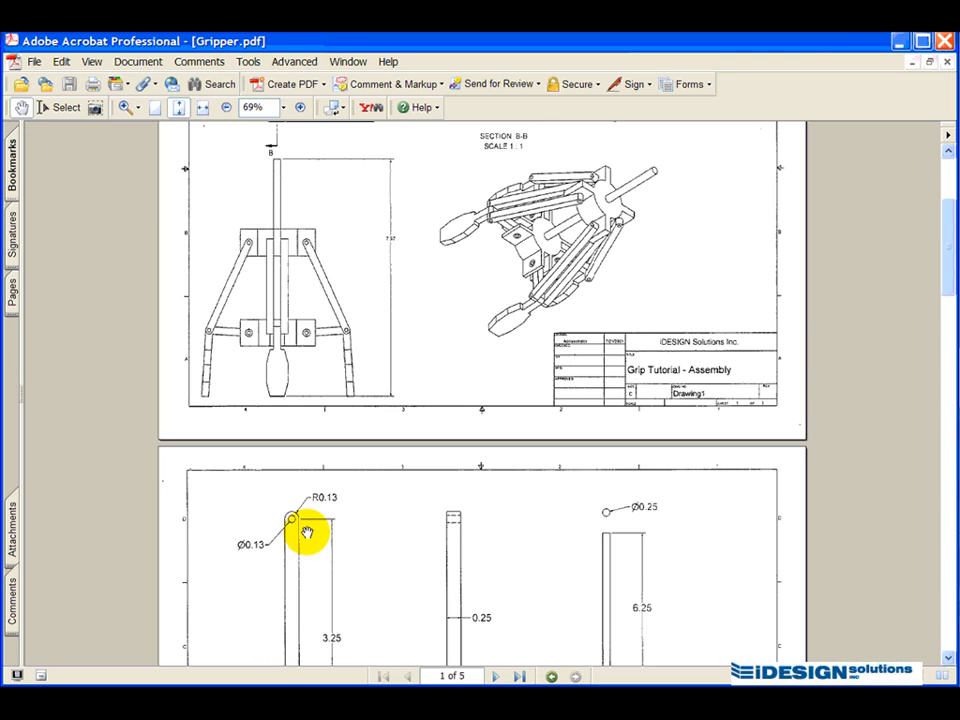
Step: Scroll Gripper.pdf to read Pin 1's sizes, then return to Inventor
scroll(down, 3)
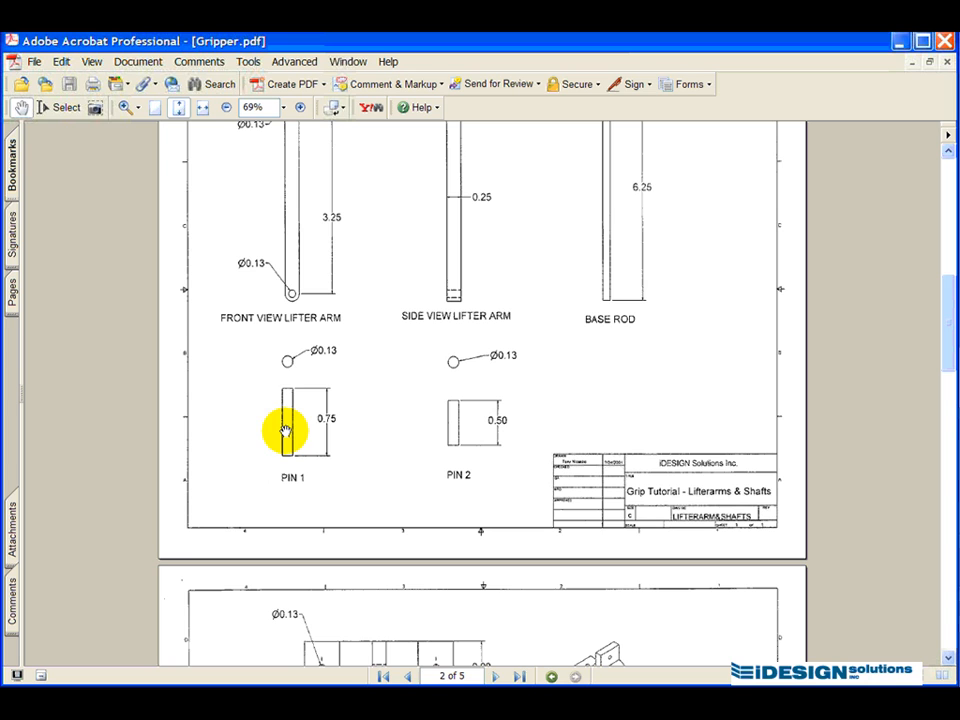
mouse_move(283, 365)
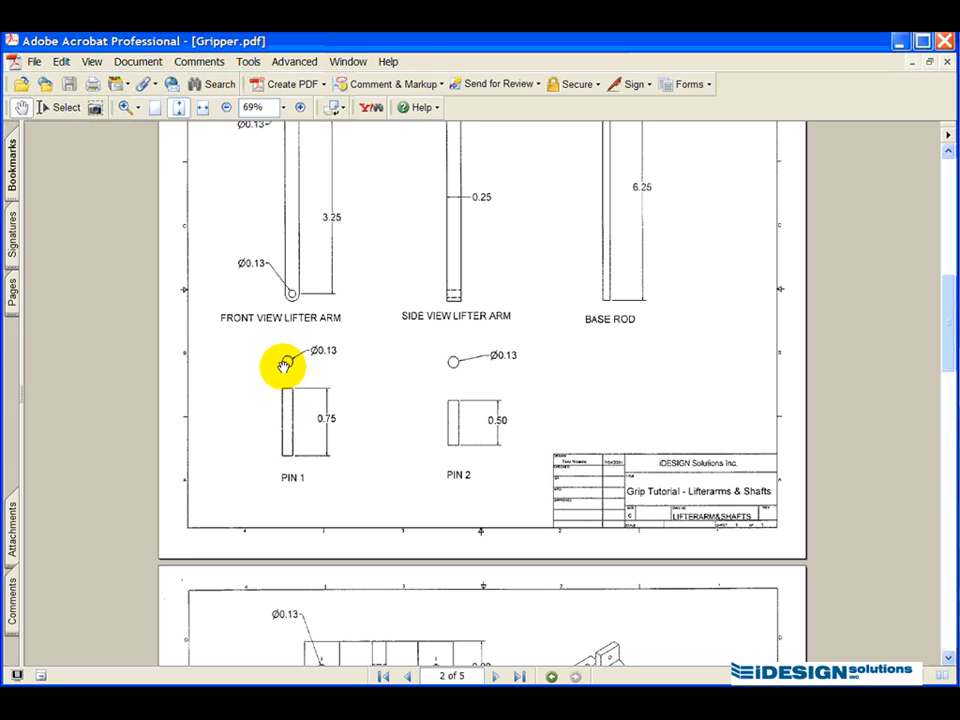
mouse_move(280, 363)
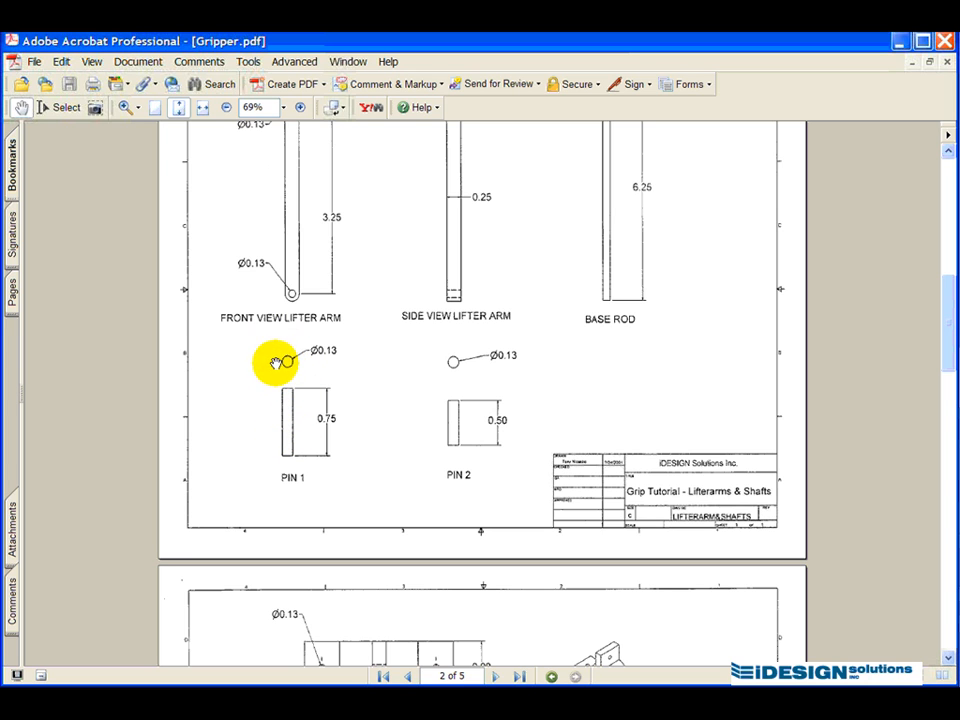
mouse_move(335, 357)
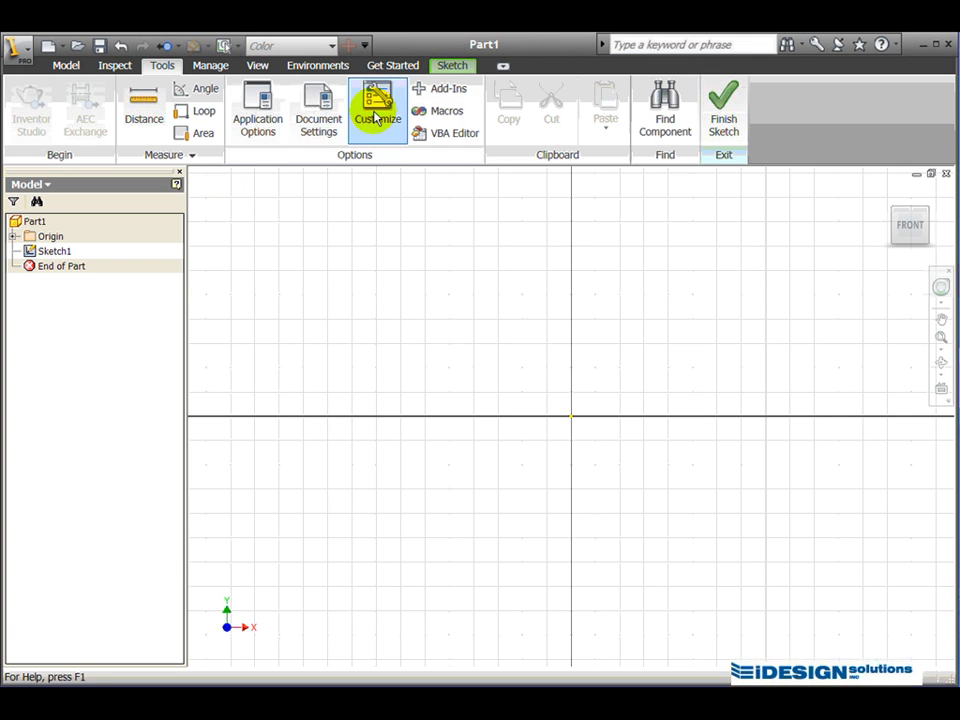
click(452, 65)
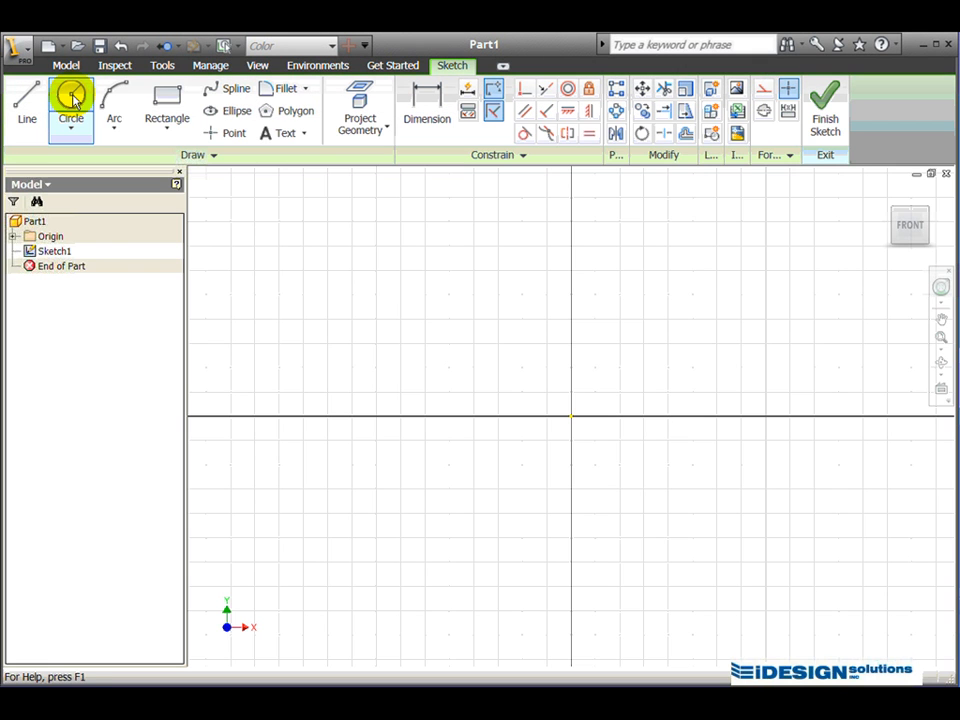
Step: Sketch a small circle centred just left of and above the origin
click(70, 100)
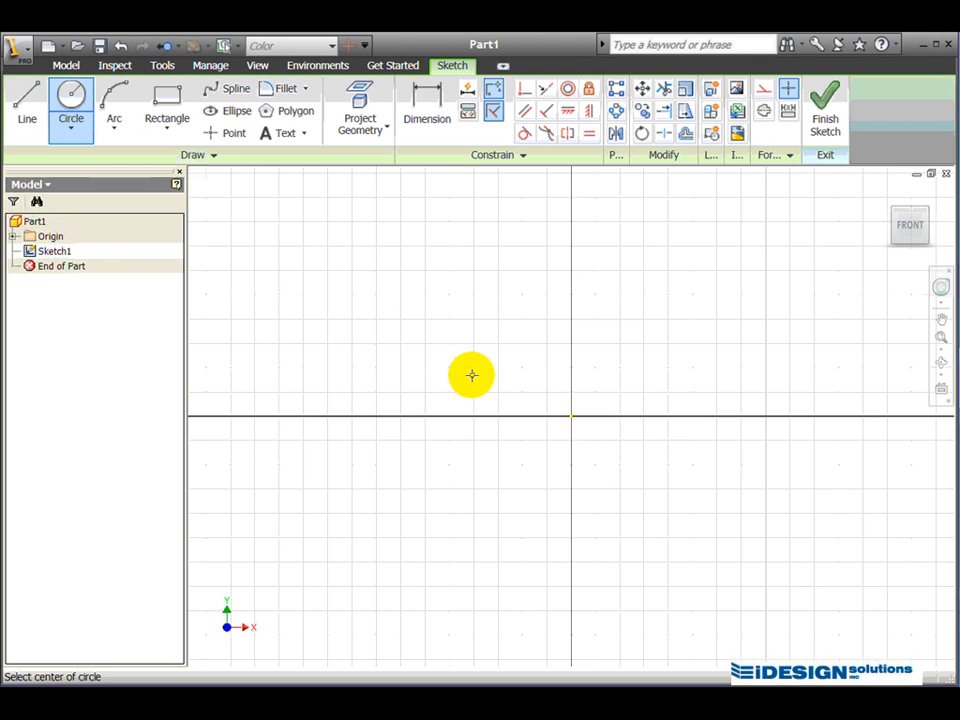
click(471, 374)
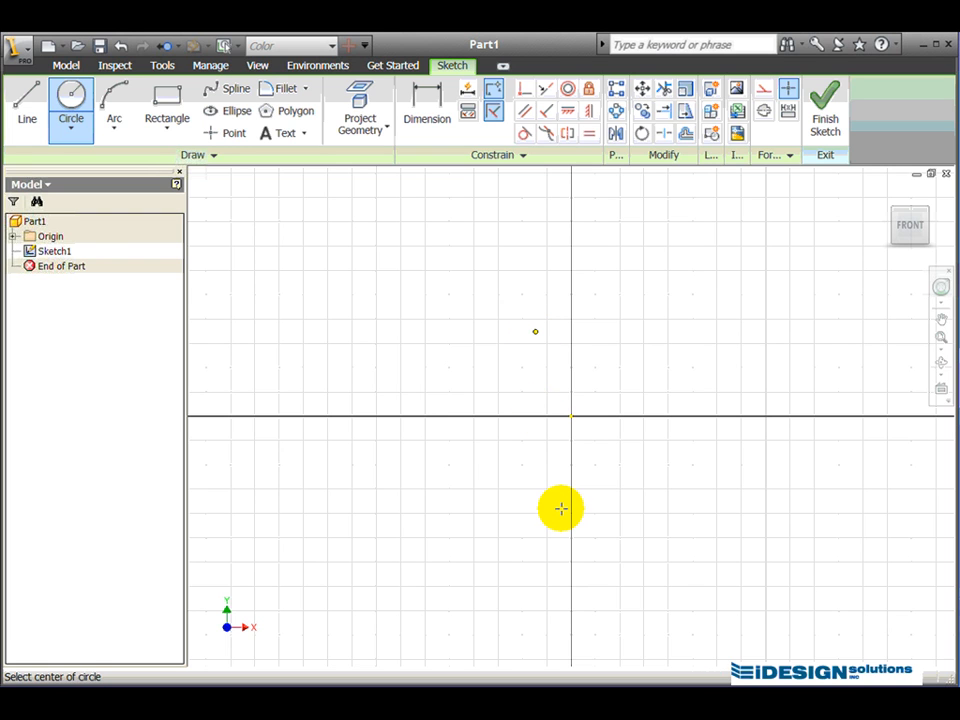
click(489, 379)
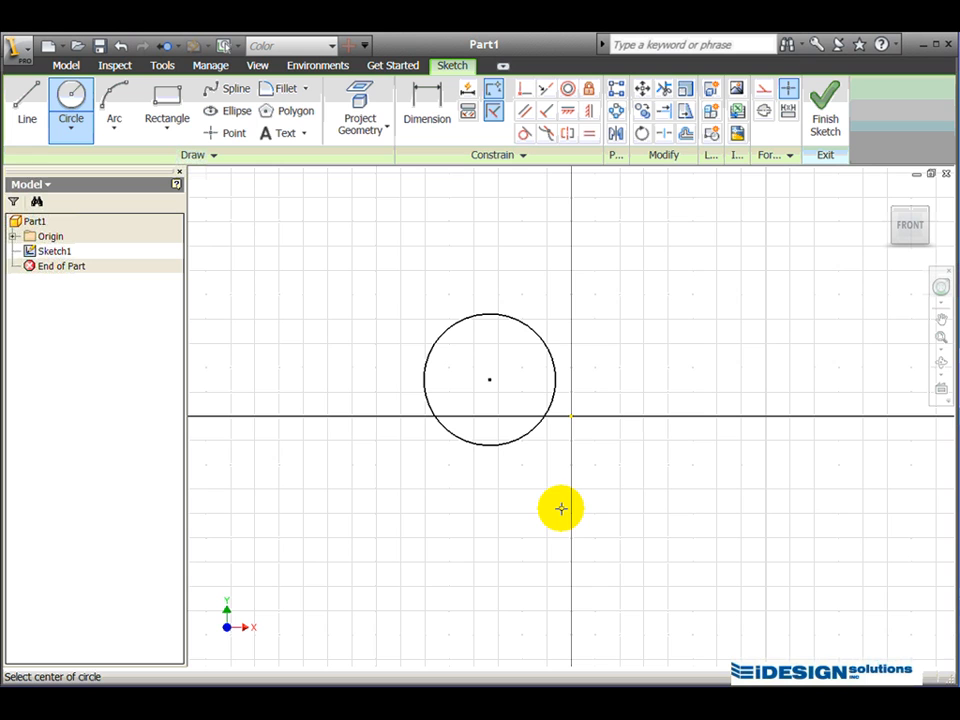
mouse_move(436, 179)
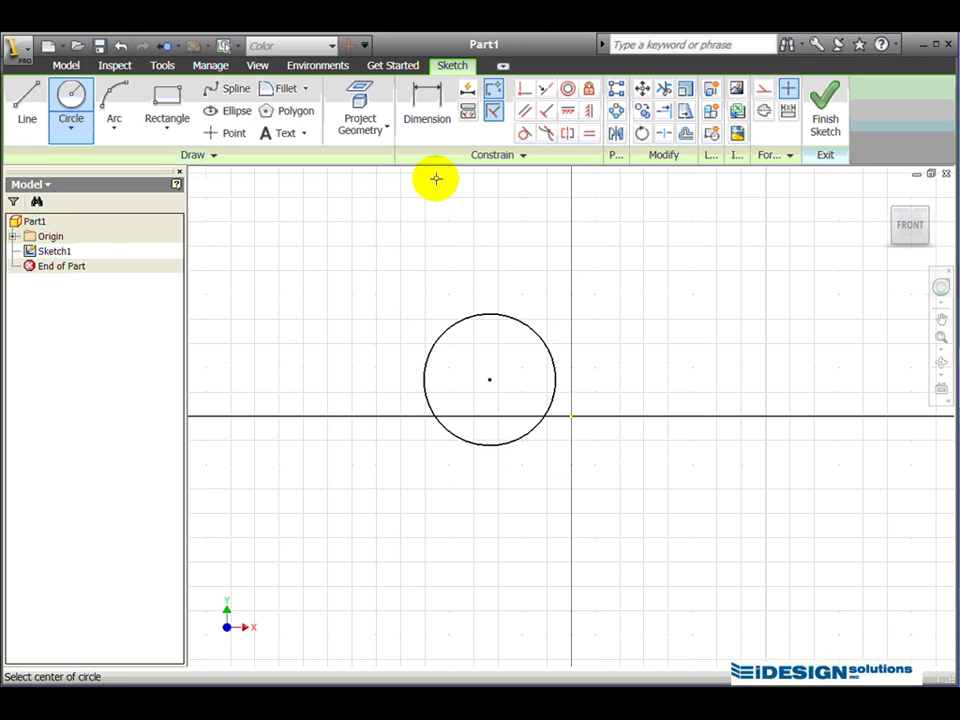
Step: Dimension the circle's diameter to 0.13
click(427, 110)
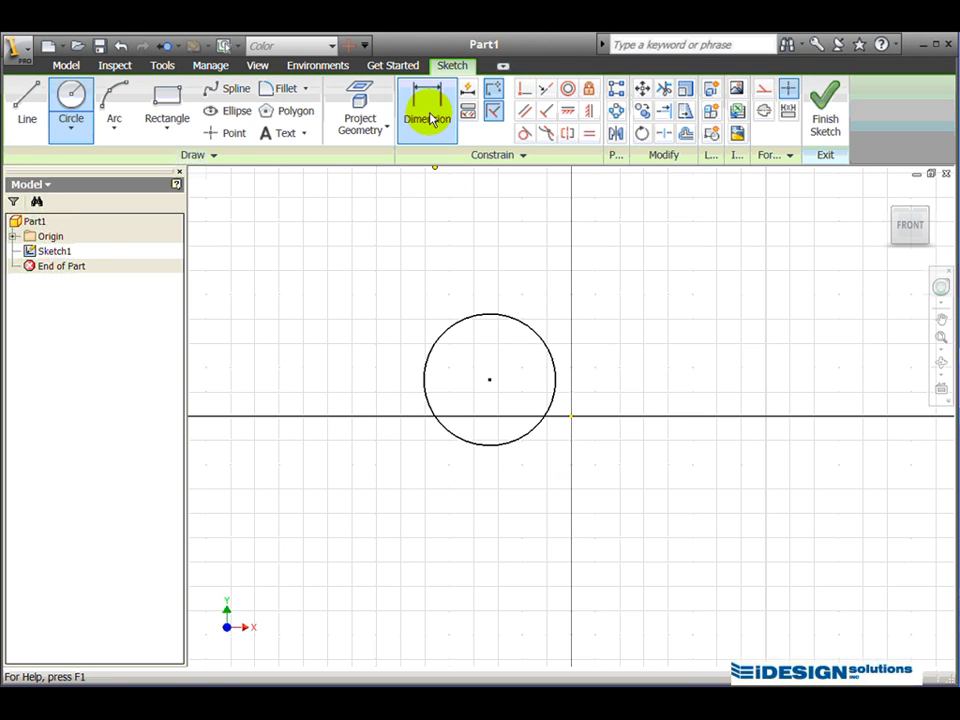
click(427, 108)
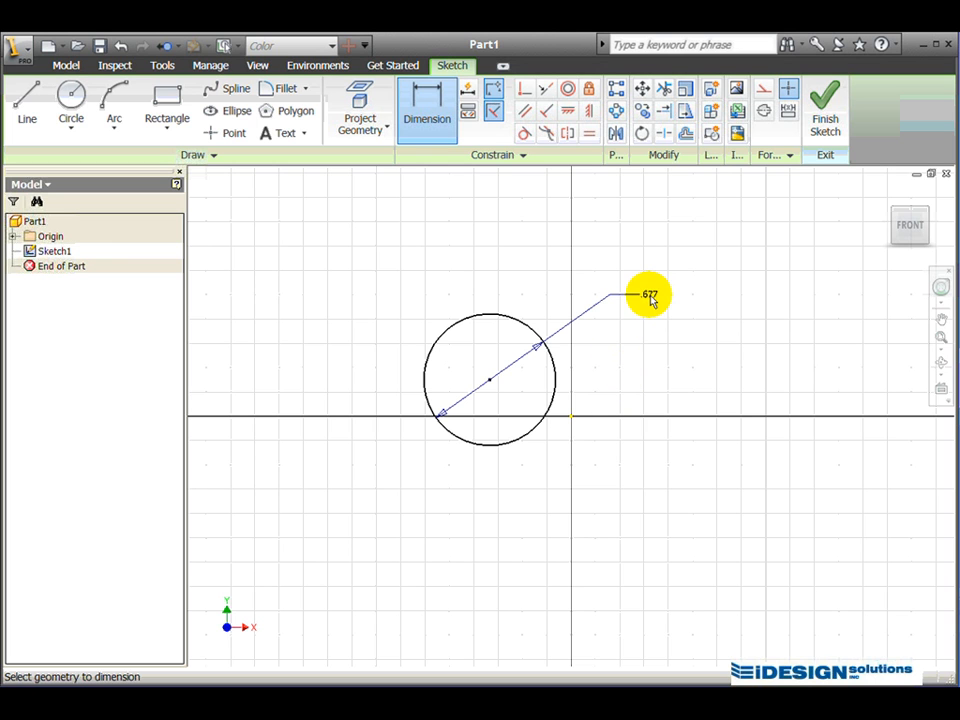
click(647, 294)
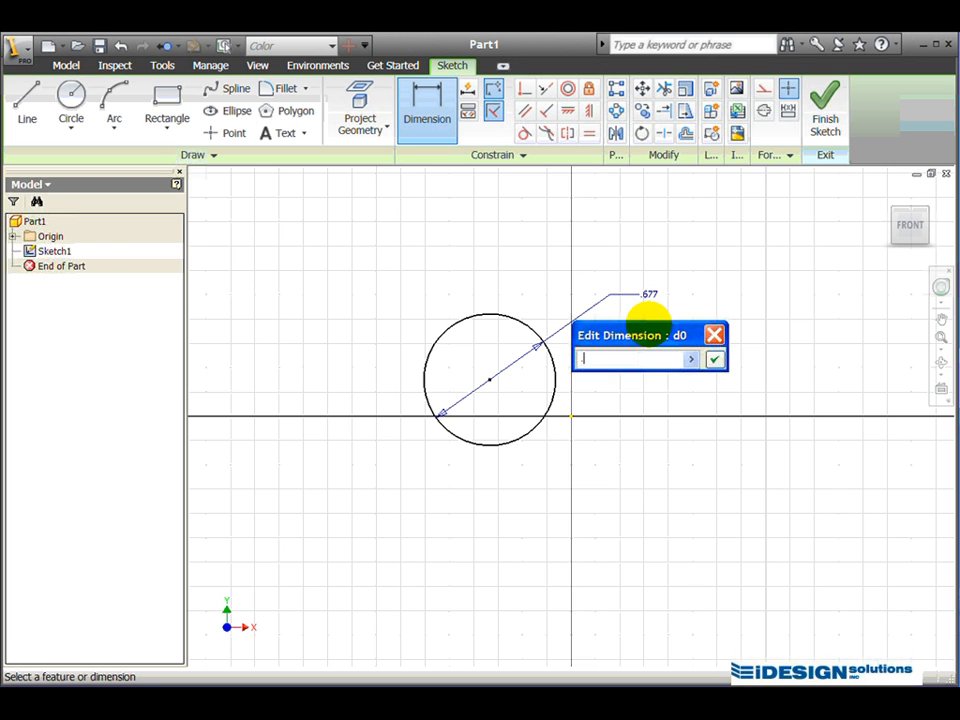
text(.13)
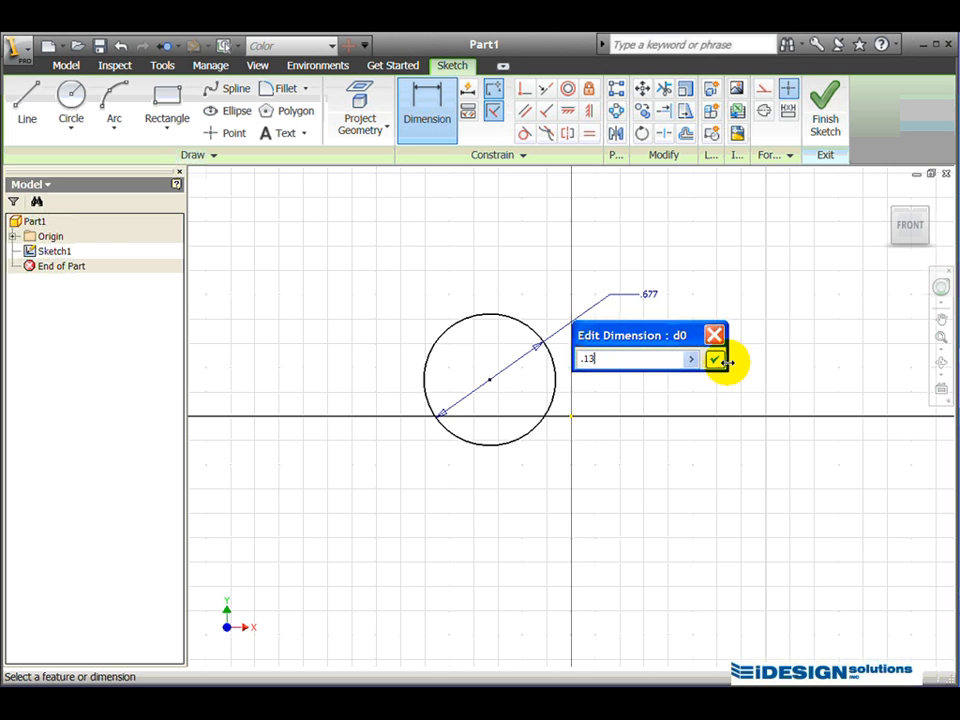
mouse_move(714, 359)
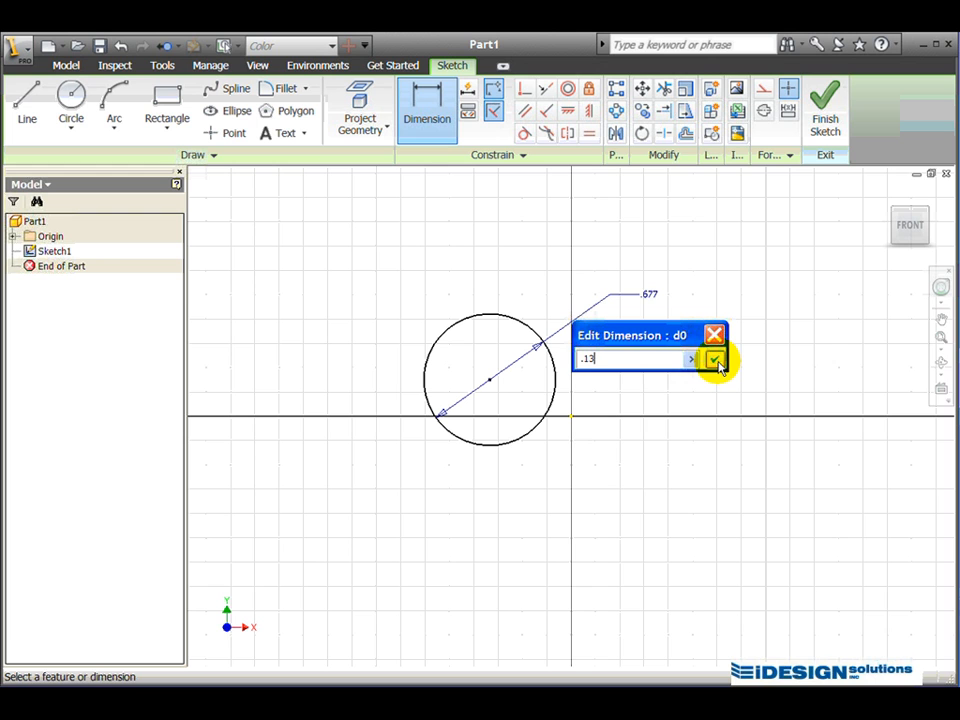
click(715, 360)
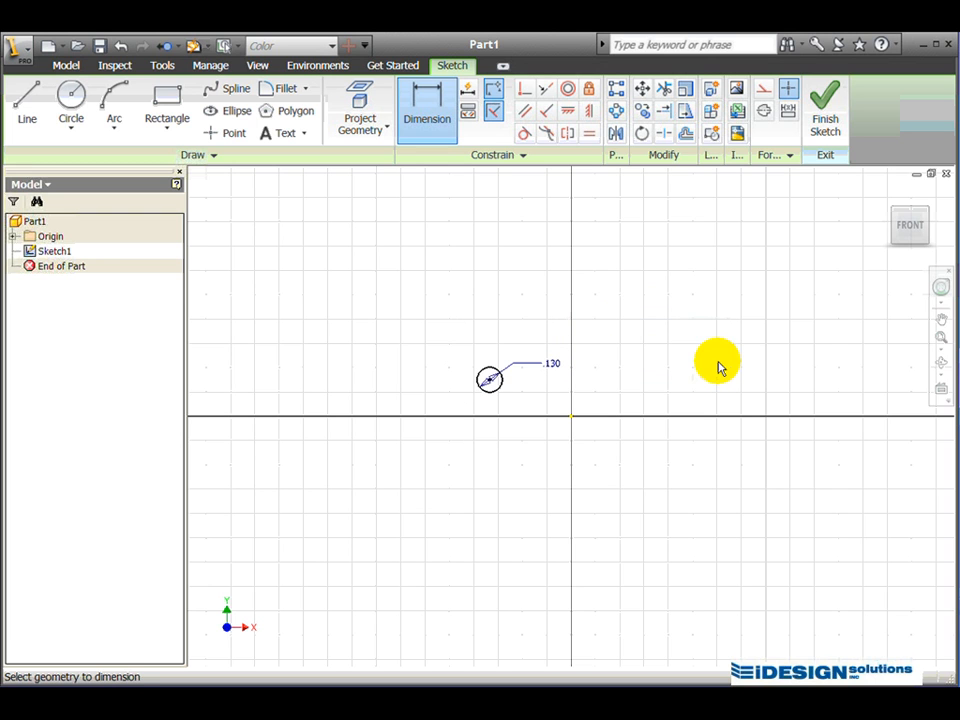
mouse_move(495, 390)
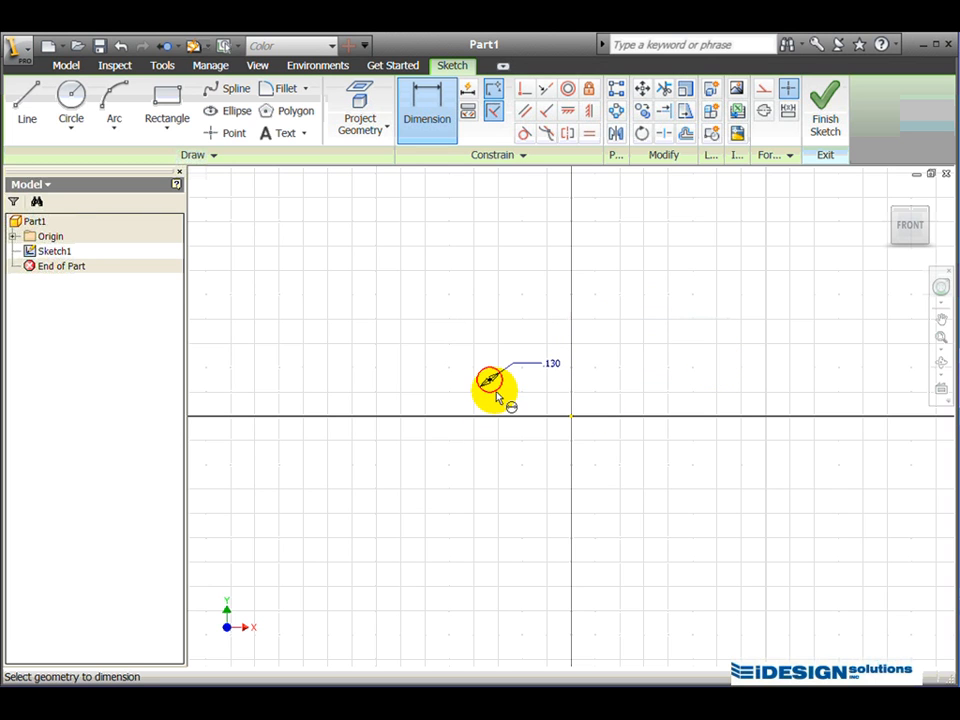
mouse_move(490, 415)
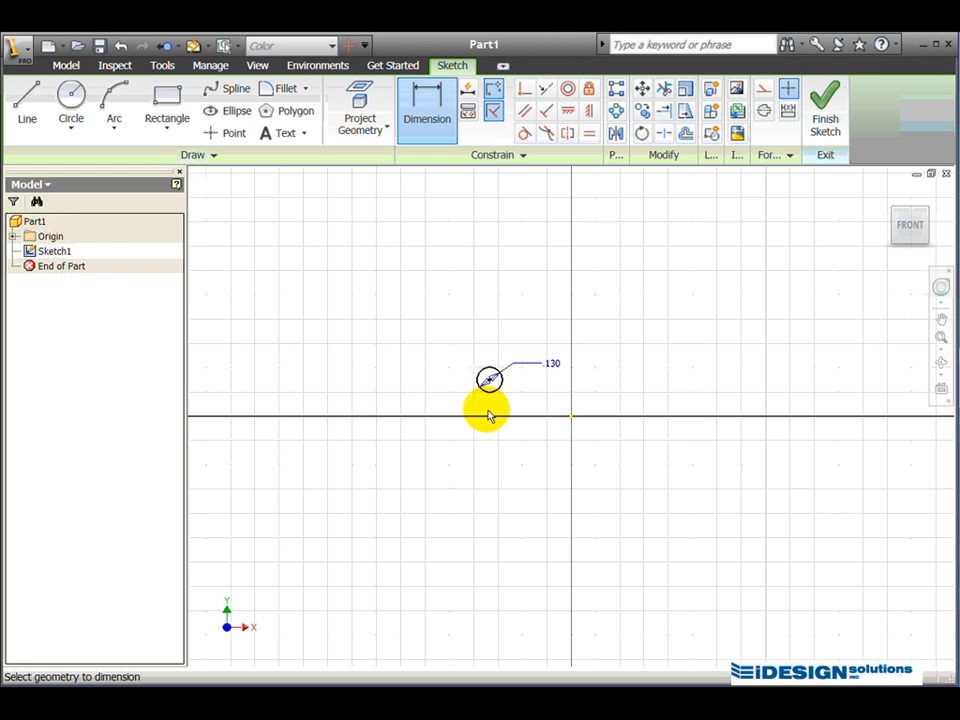
mouse_move(447, 447)
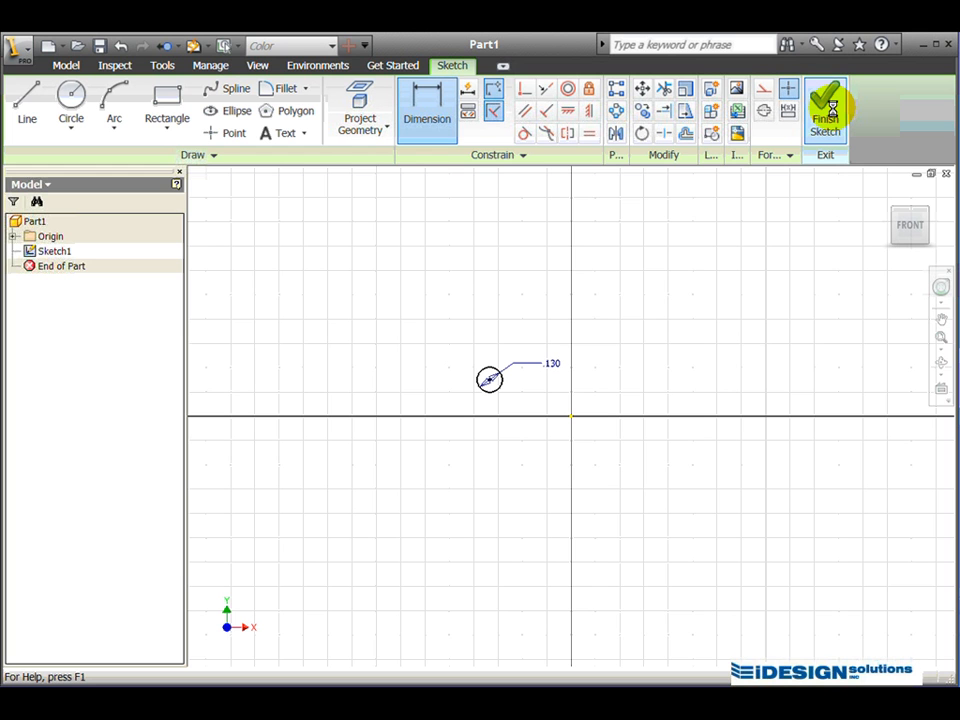
Step: Exit Sketch1 and switch to the ViewCube Home isometric view
click(824, 110)
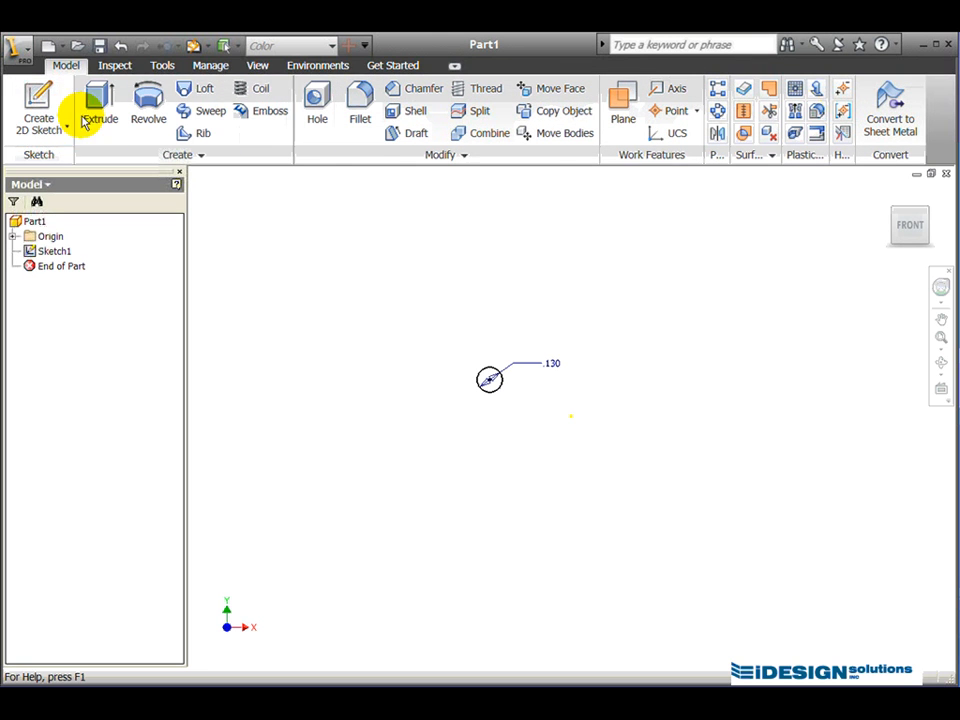
mouse_move(820, 260)
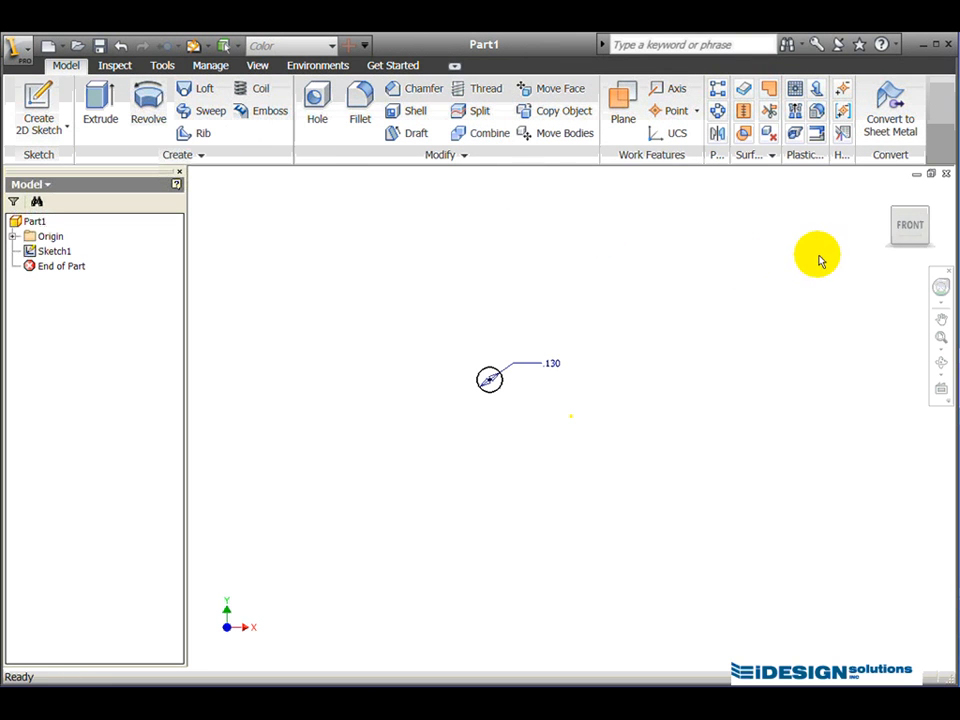
mouse_move(908, 225)
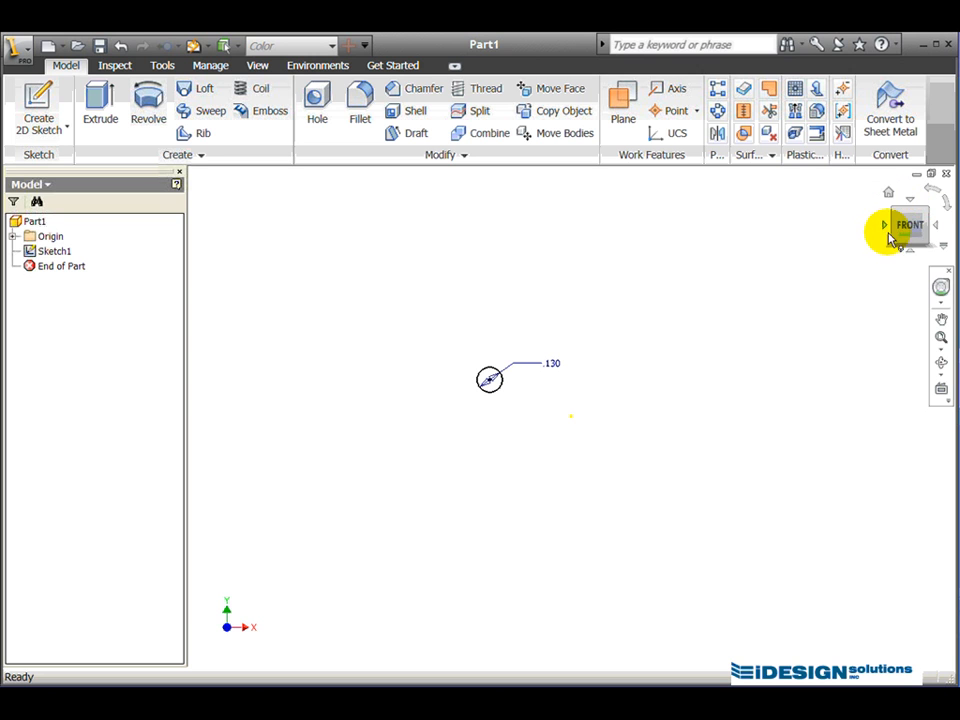
mouse_move(795, 248)
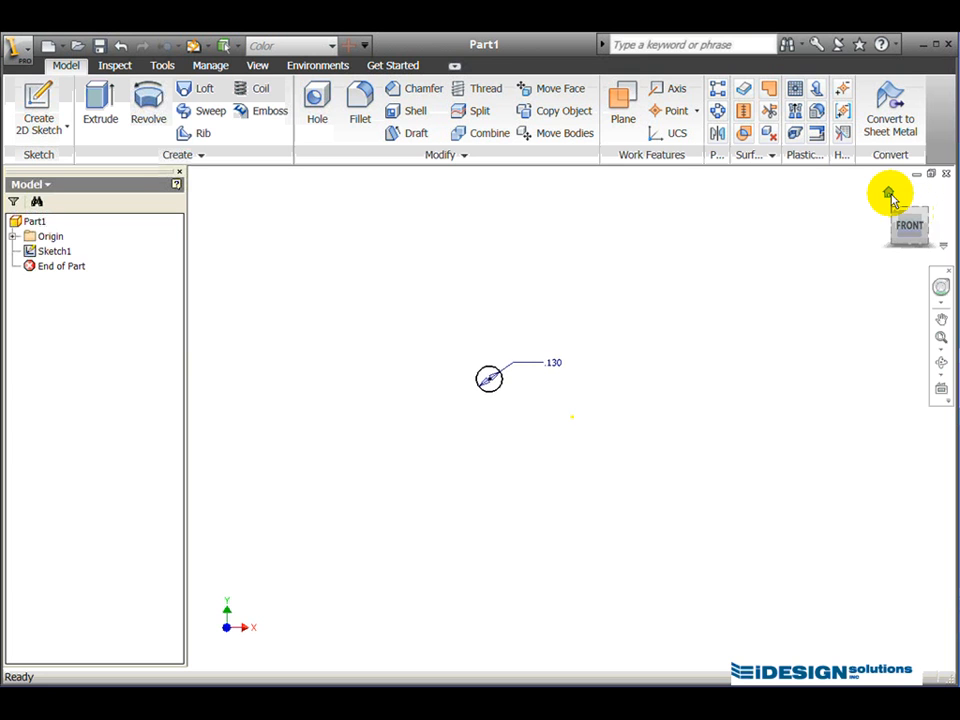
click(890, 192)
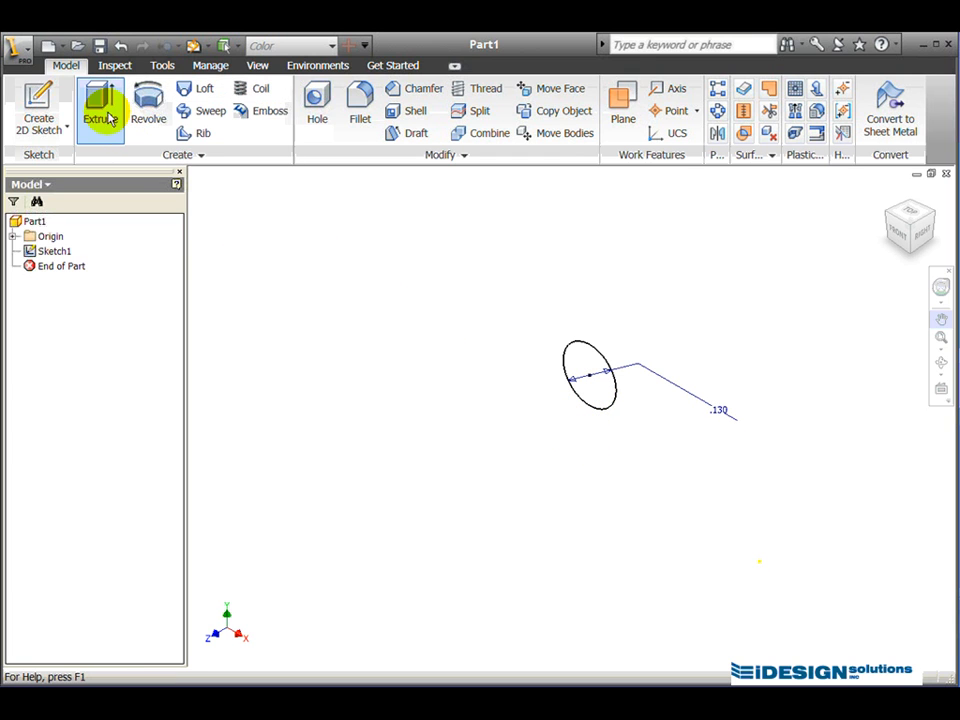
Step: Extrude the 0.13 circle a distance of 0.75 to create Extrusion1
click(100, 105)
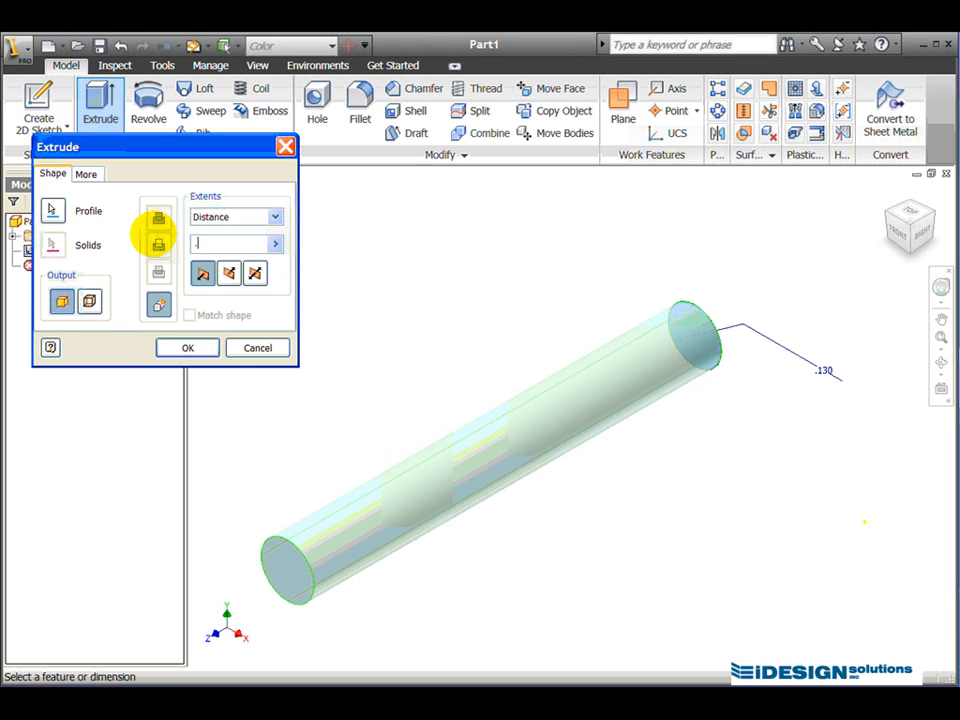
text(.75)
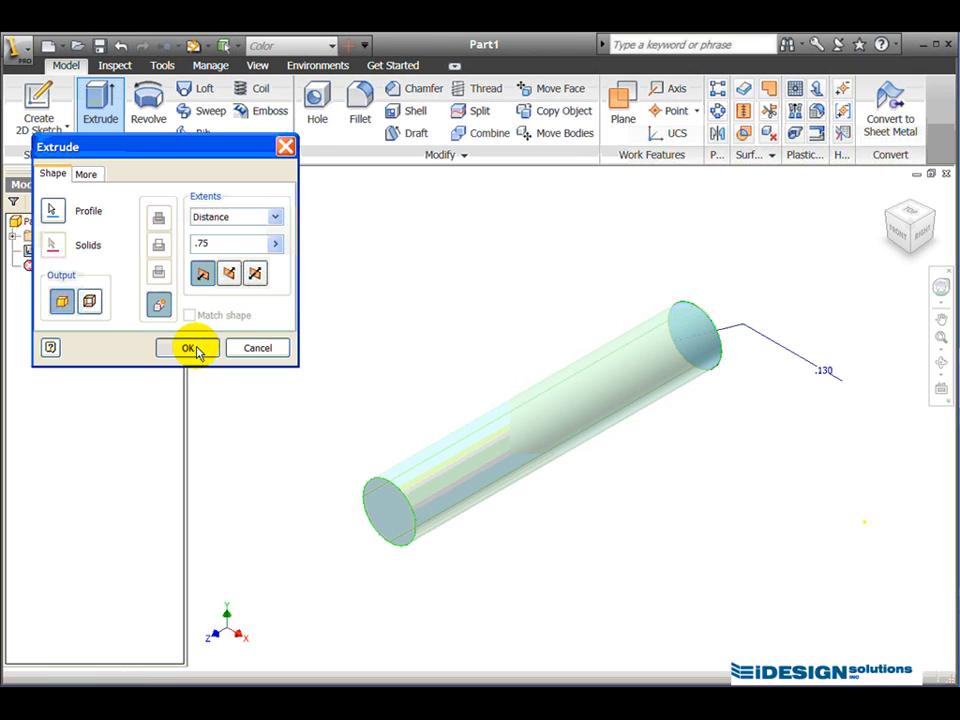
click(188, 347)
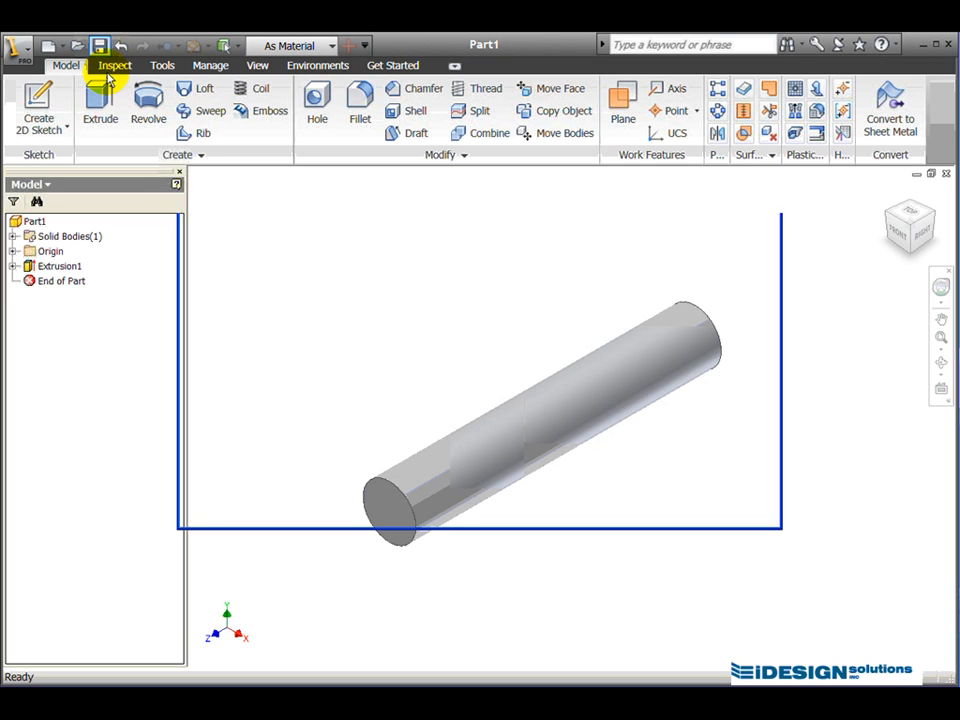
Step: Enter 'Pin' as the file name in the Save As dialog
click(98, 46)
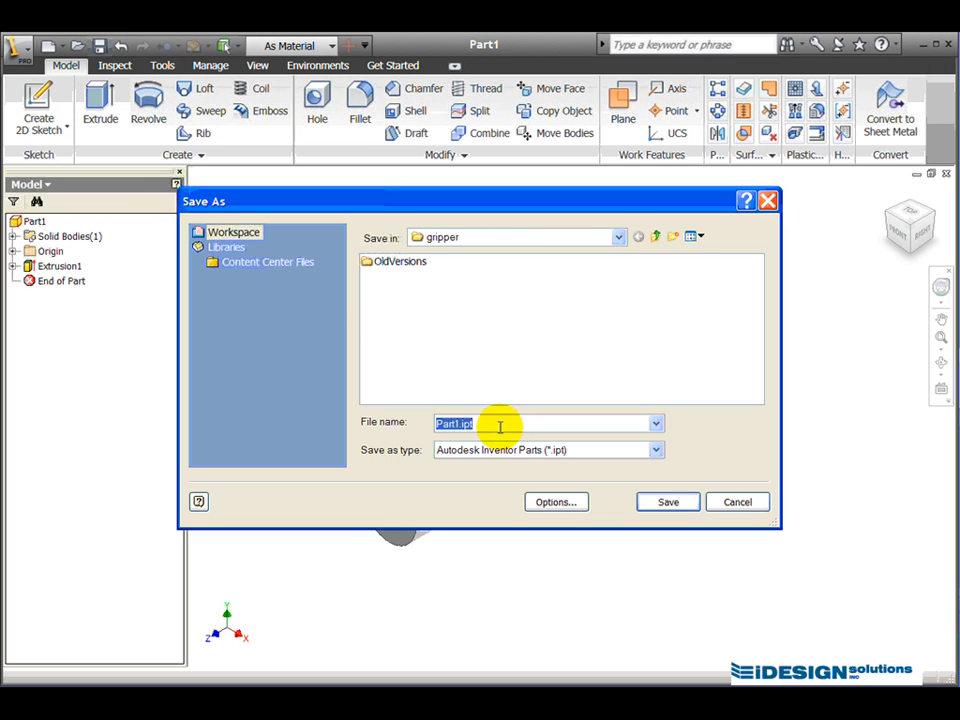
mouse_move(437, 248)
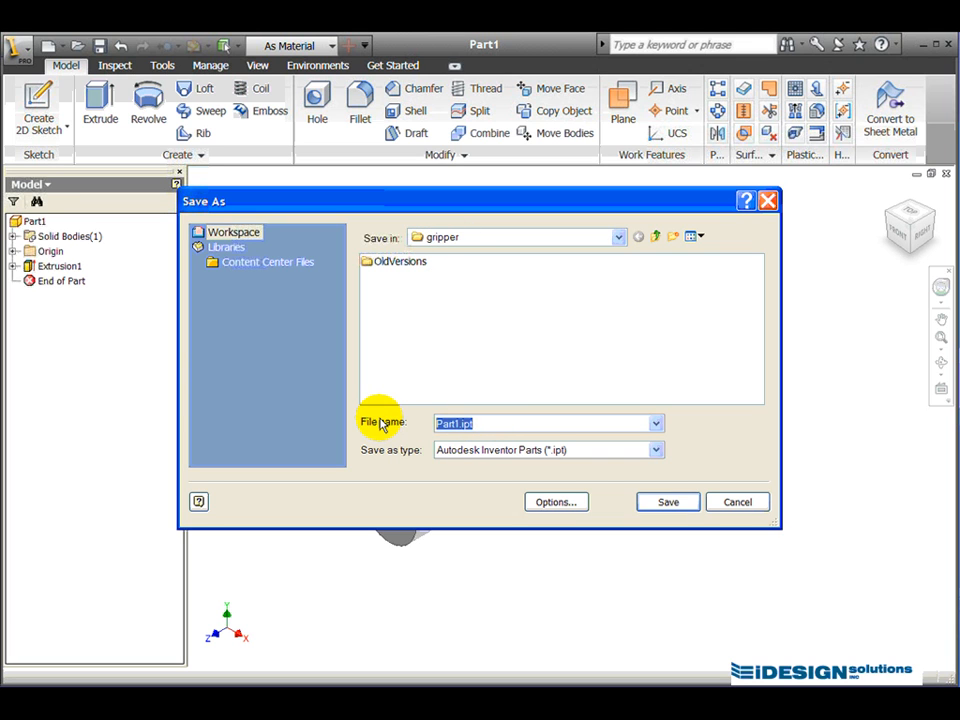
text(Pin)
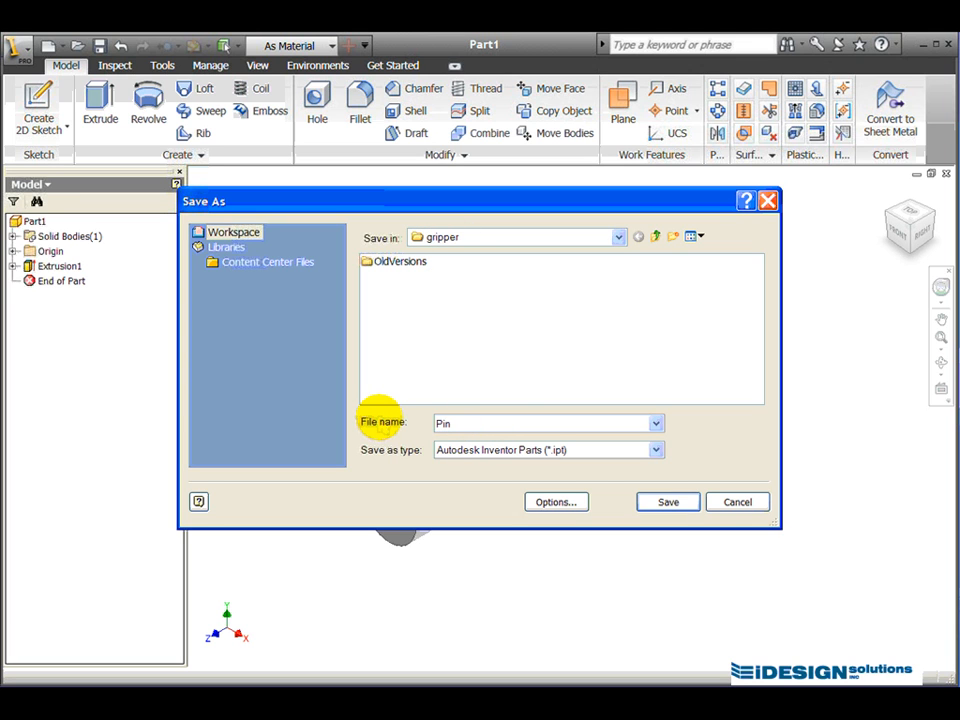